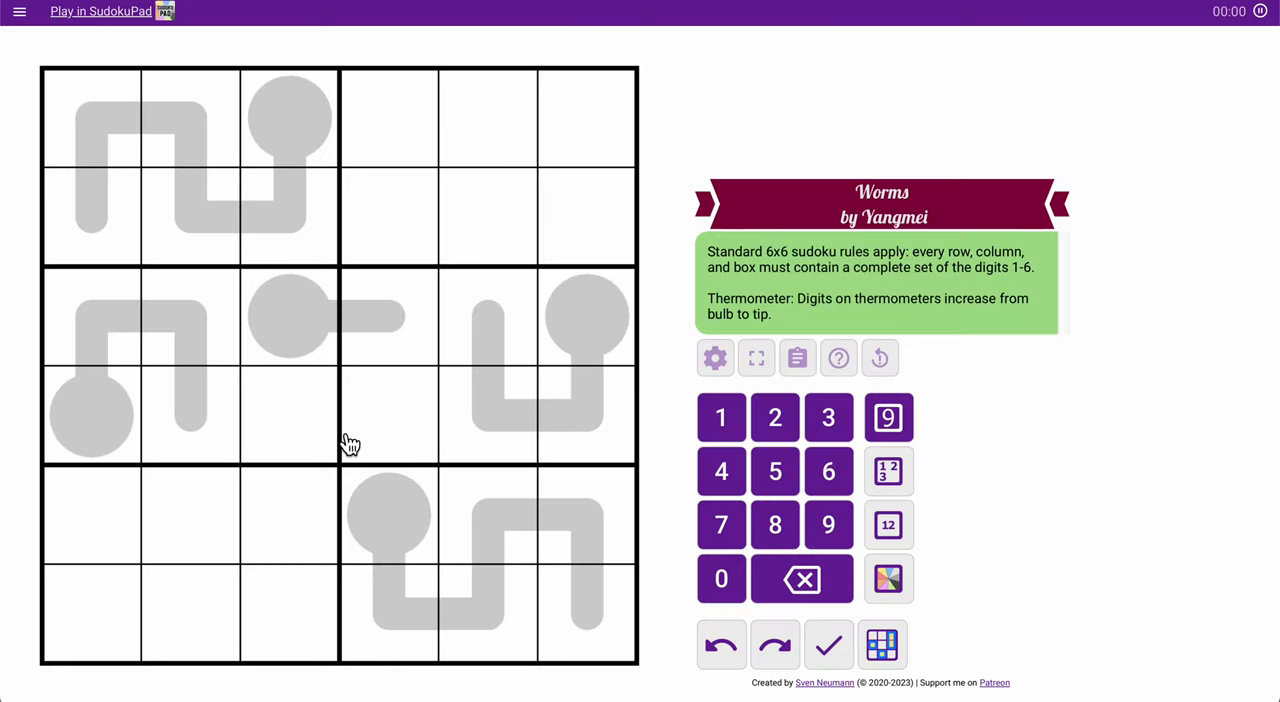
- Fill the top-left box with 5 4 1 / 6 3 2 along its thermometers
click(570, 124)
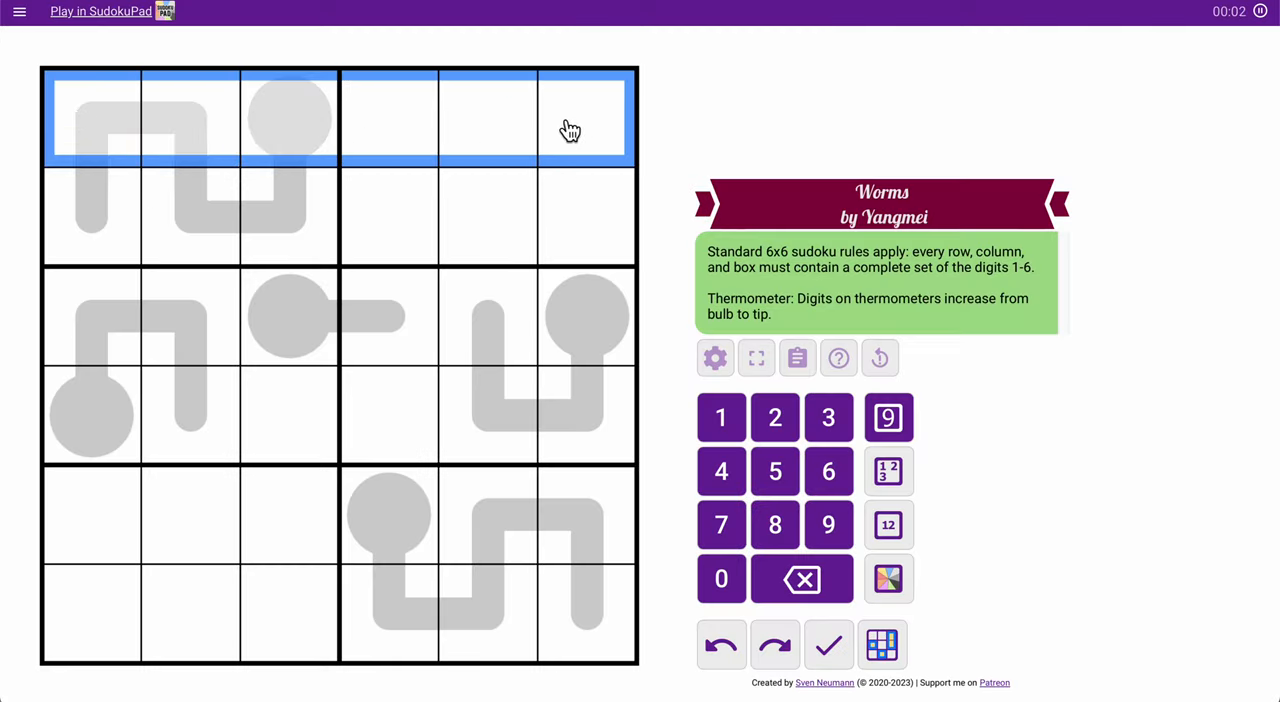
mouse_move(574, 122)
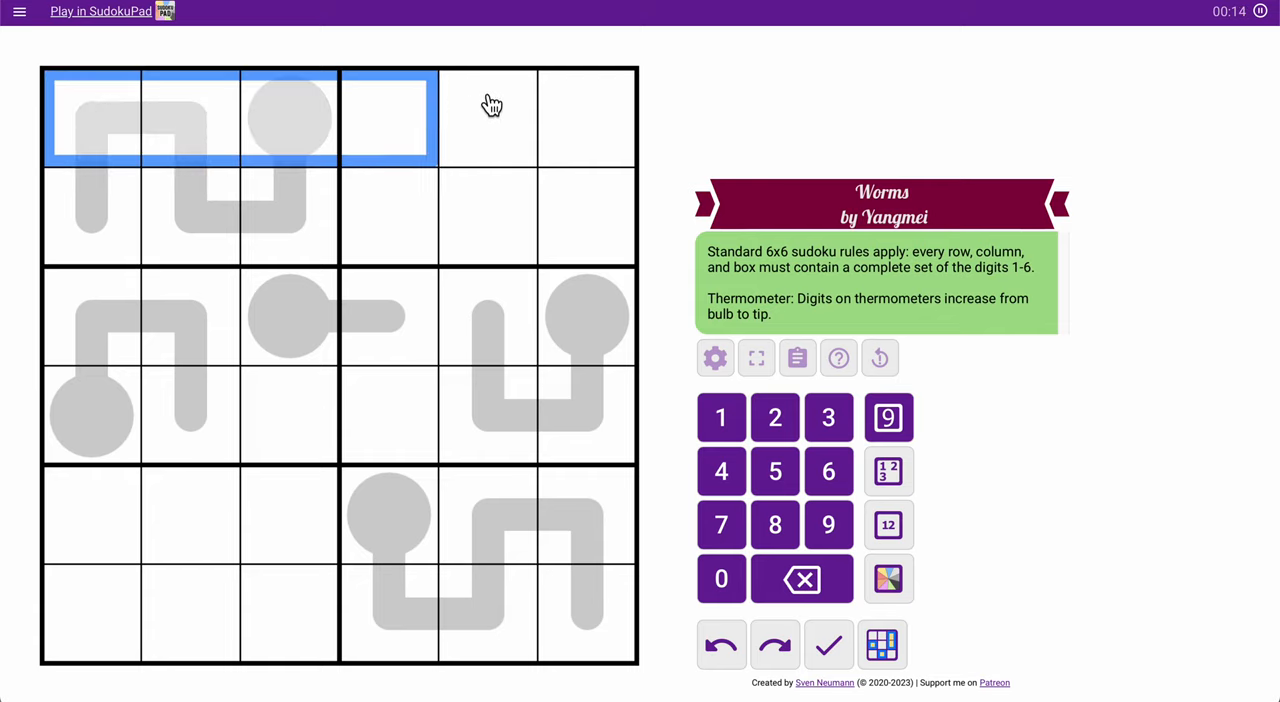
click(468, 612)
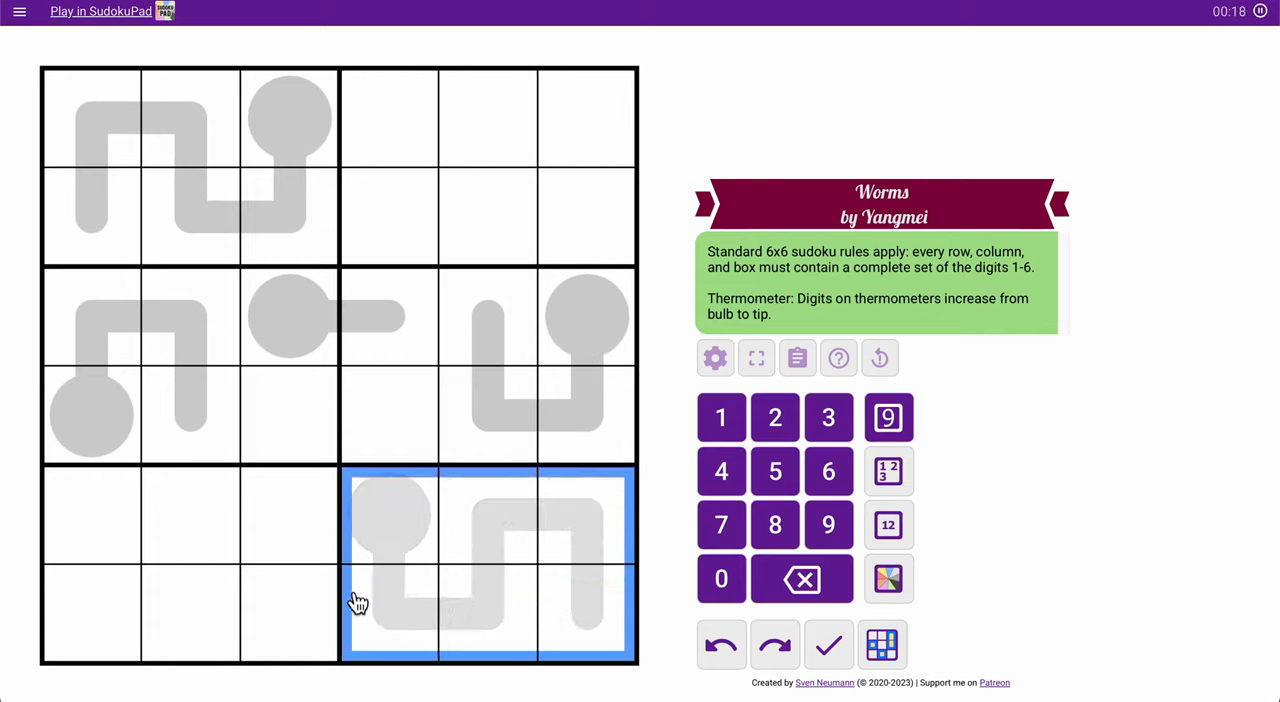
mouse_move(516, 502)
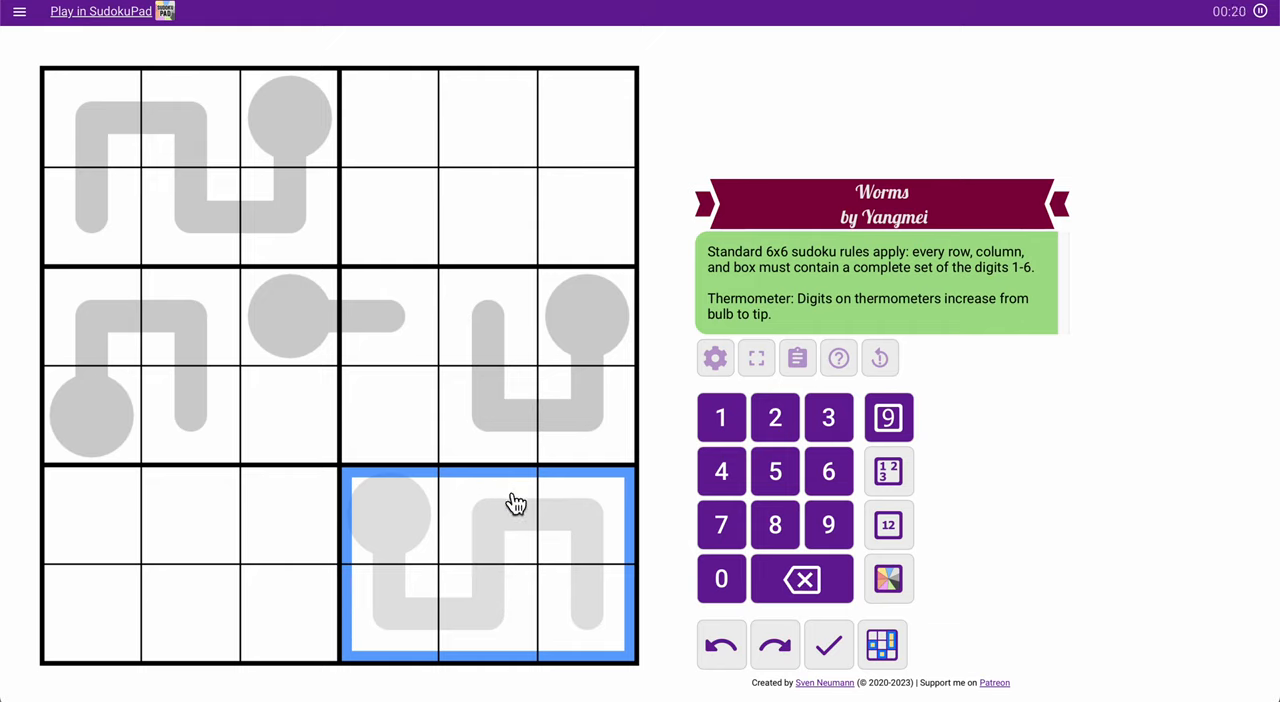
click(488, 516)
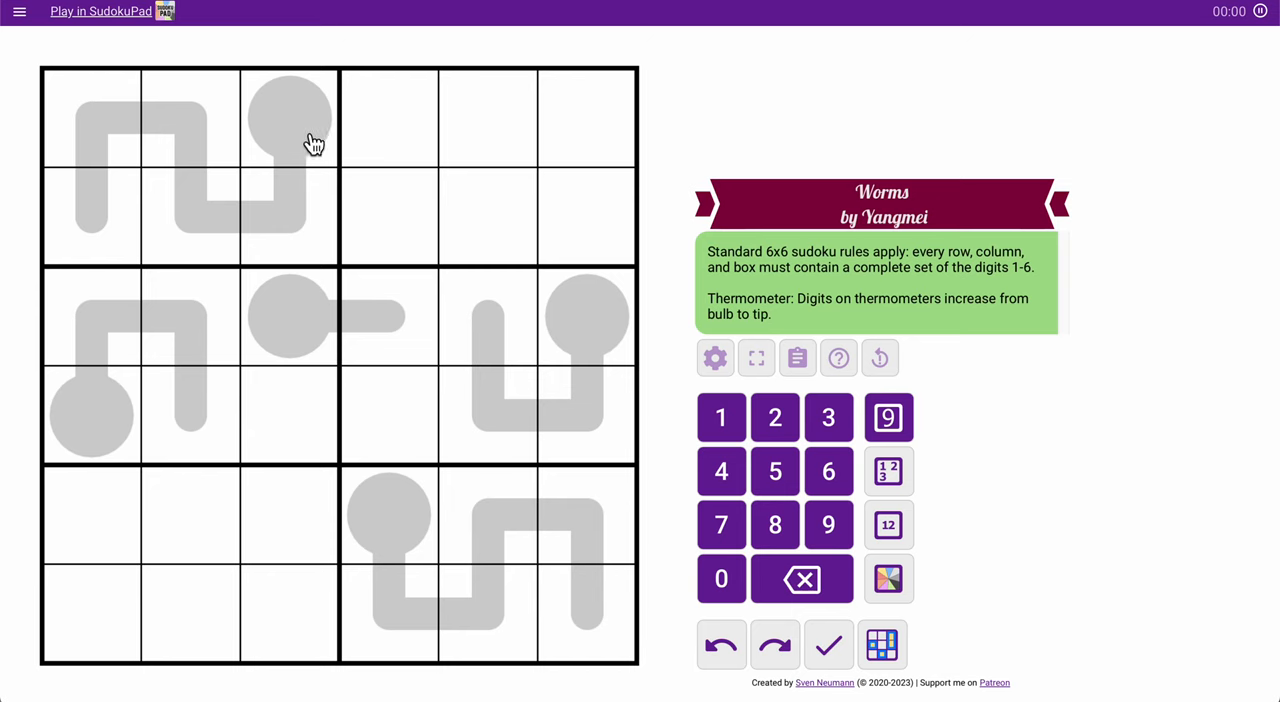
click(288, 118)
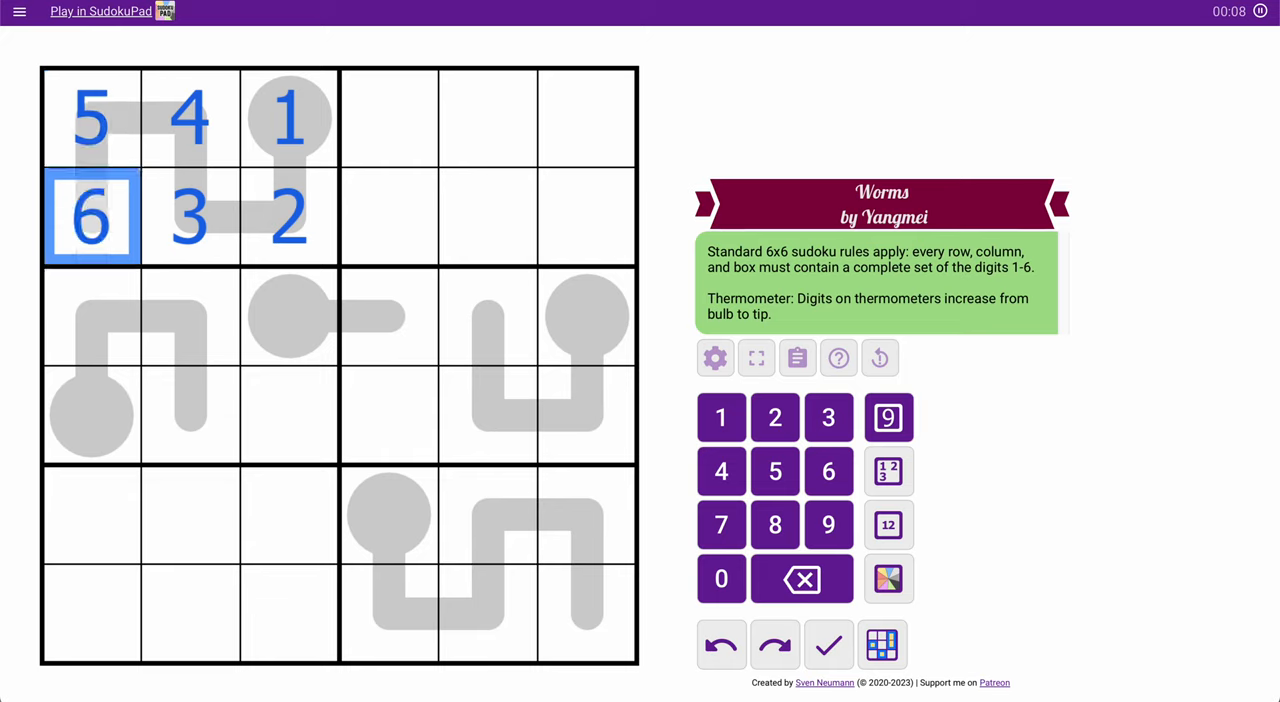
- Fill the bottom-right box with 1 4 5 / 2 3 6 and select the middle-right worm cells
click(388, 628)
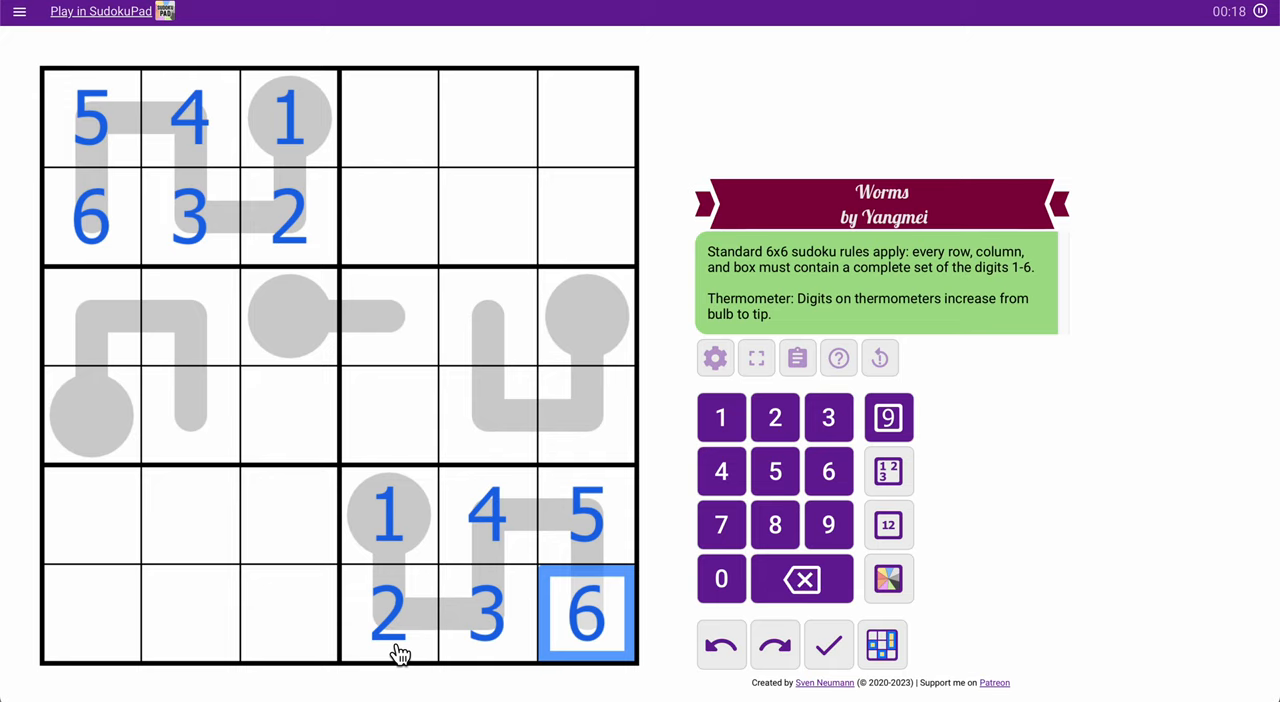
mouse_move(472, 620)
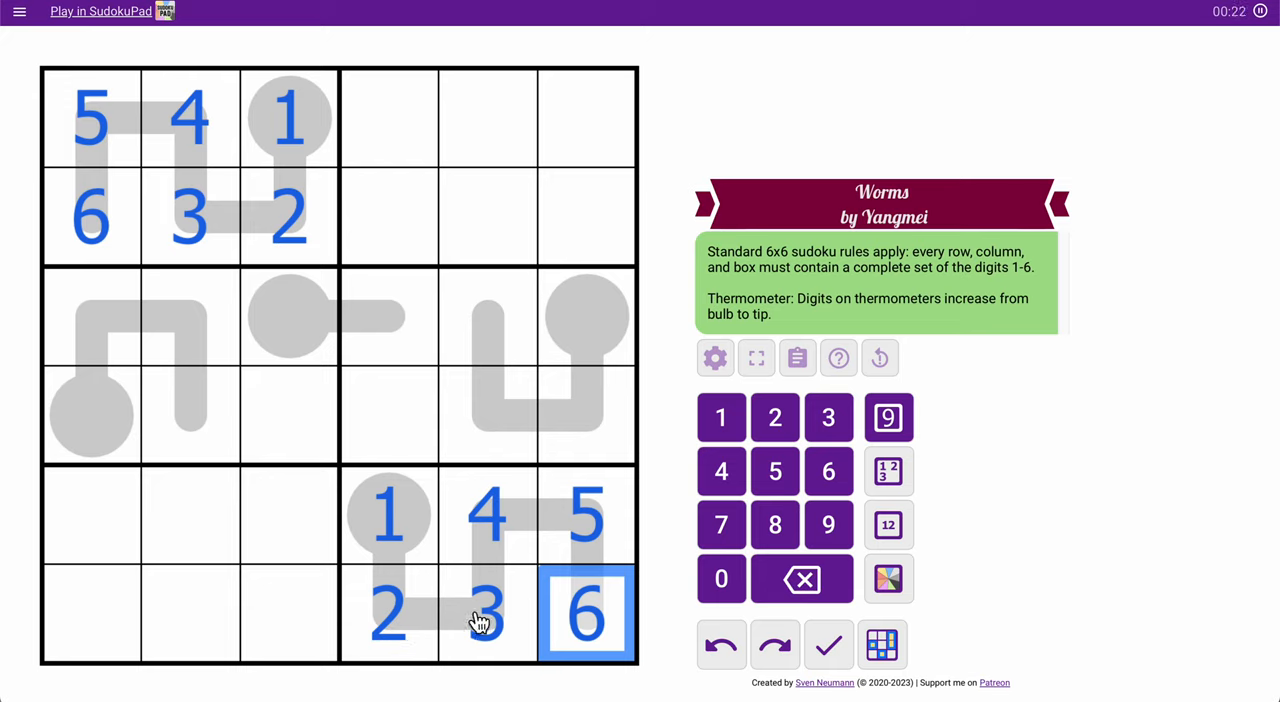
click(488, 416)
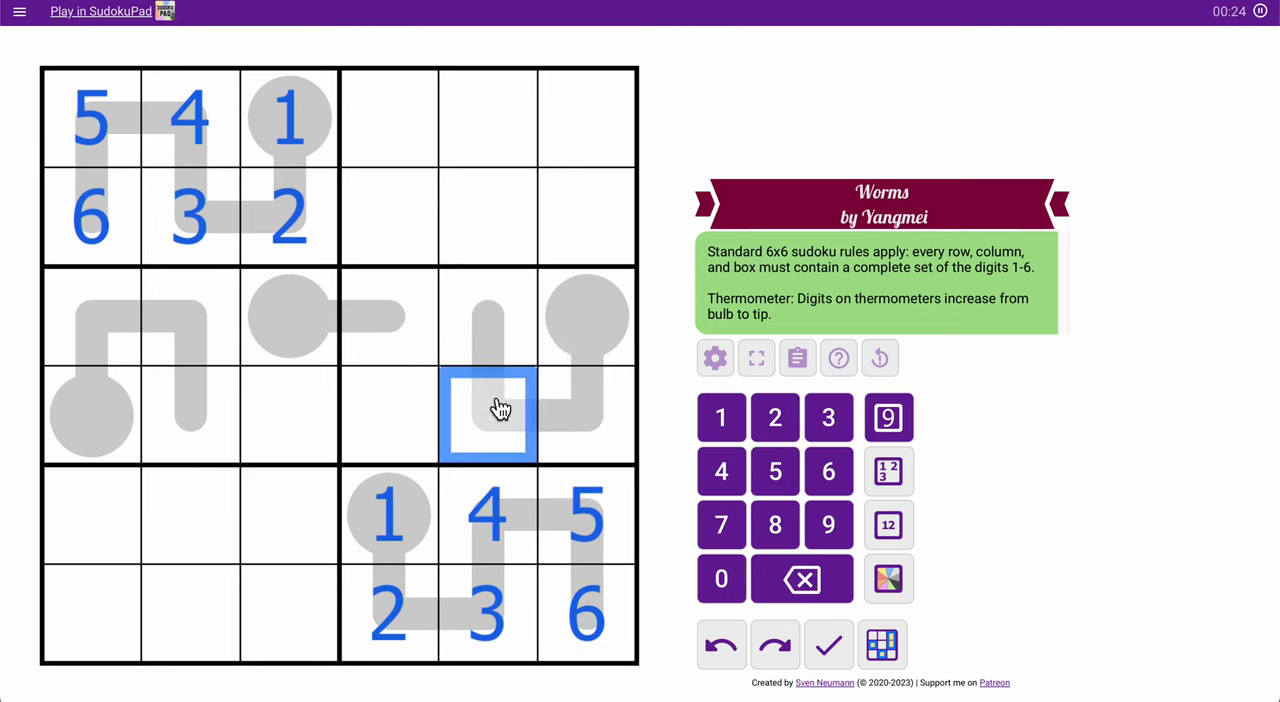
click(490, 316)
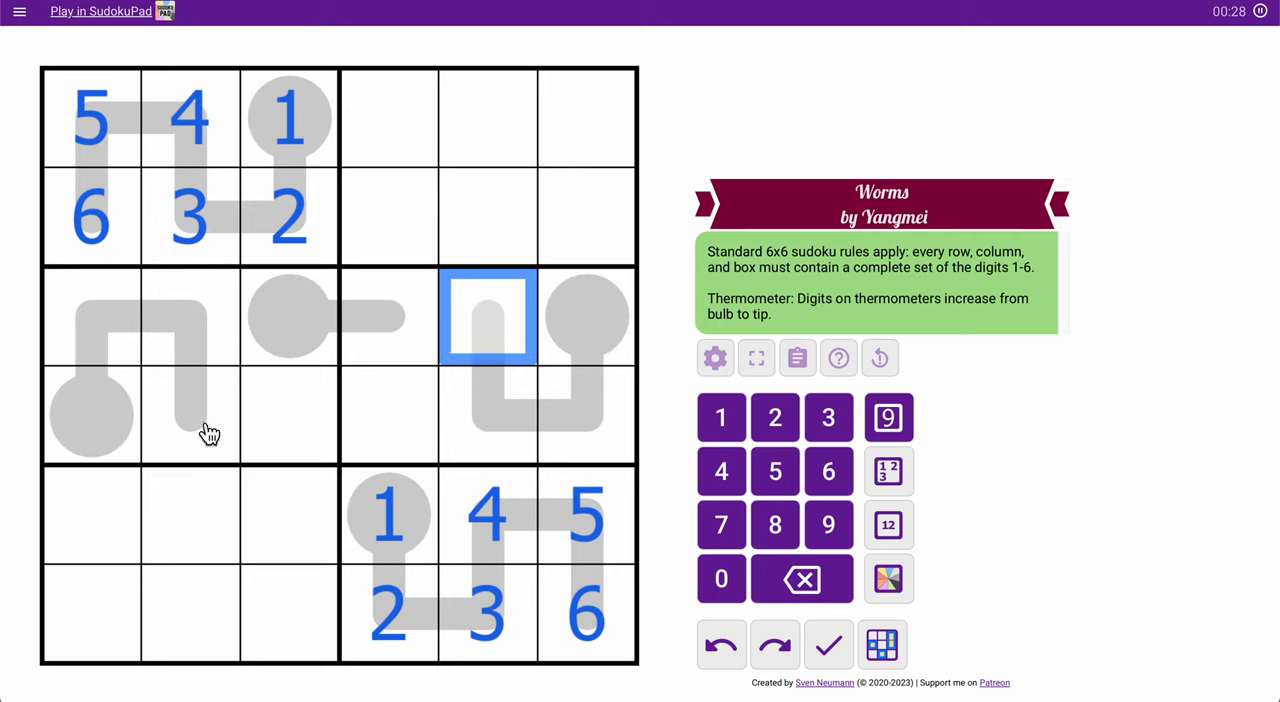
- Pencil candidate centre marks into the bottom-left, top-right and middle-right boxes
click(90, 416)
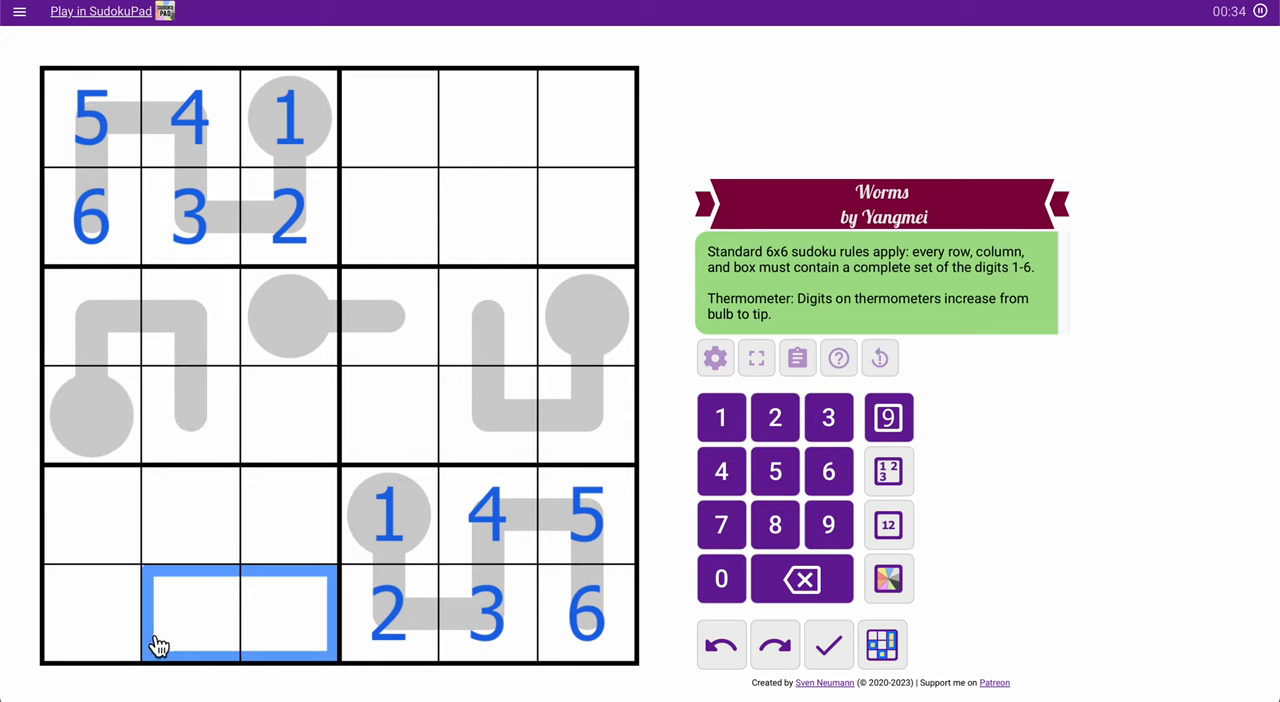
mouse_move(130, 624)
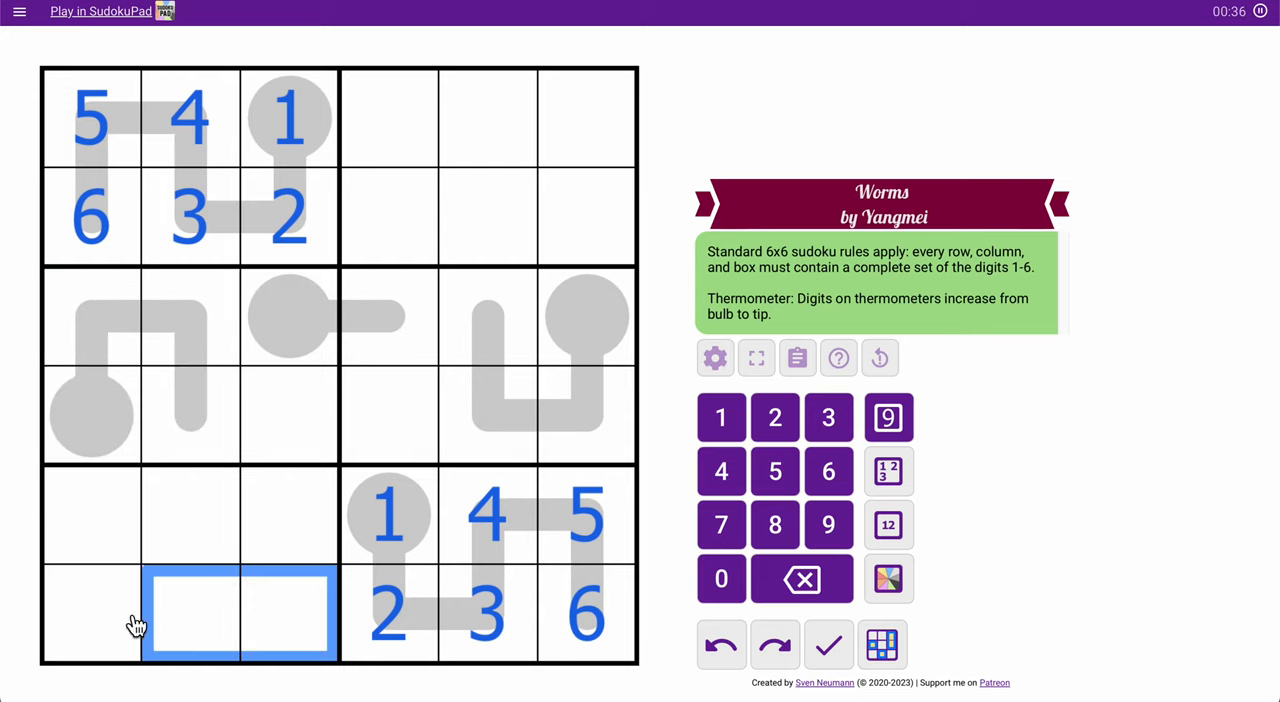
click(888, 524)
text(236)
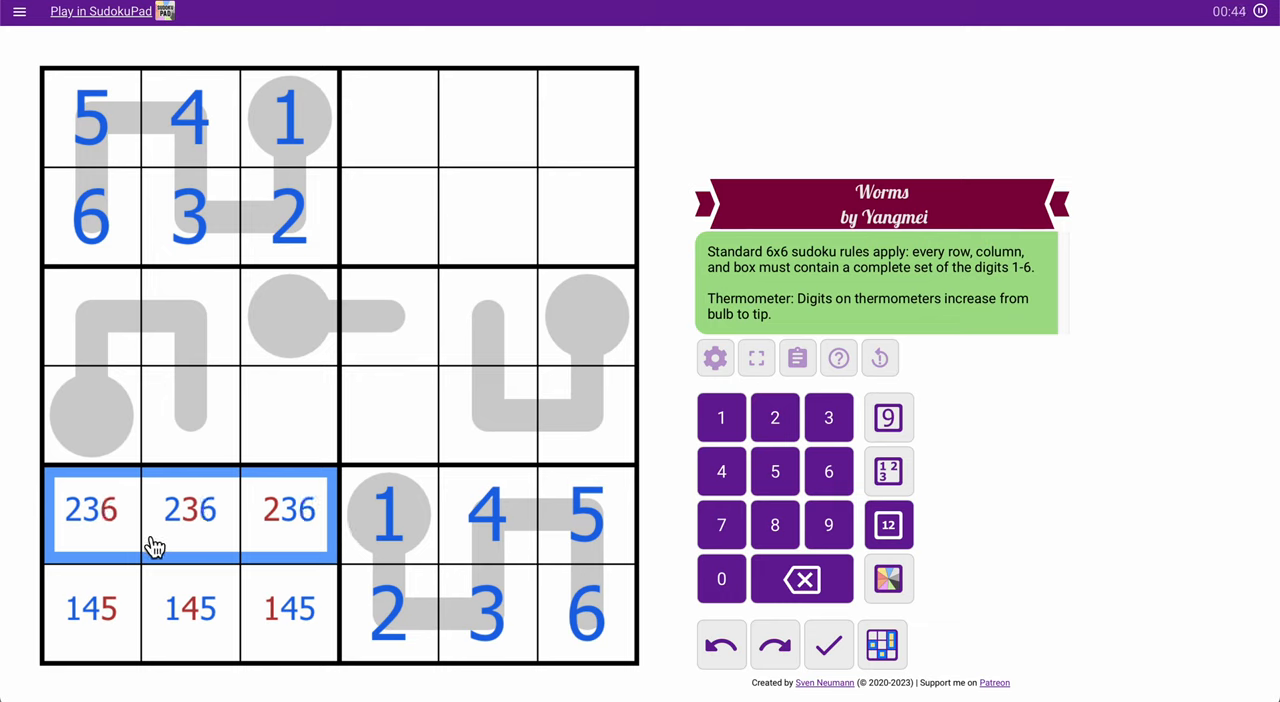
click(90, 510)
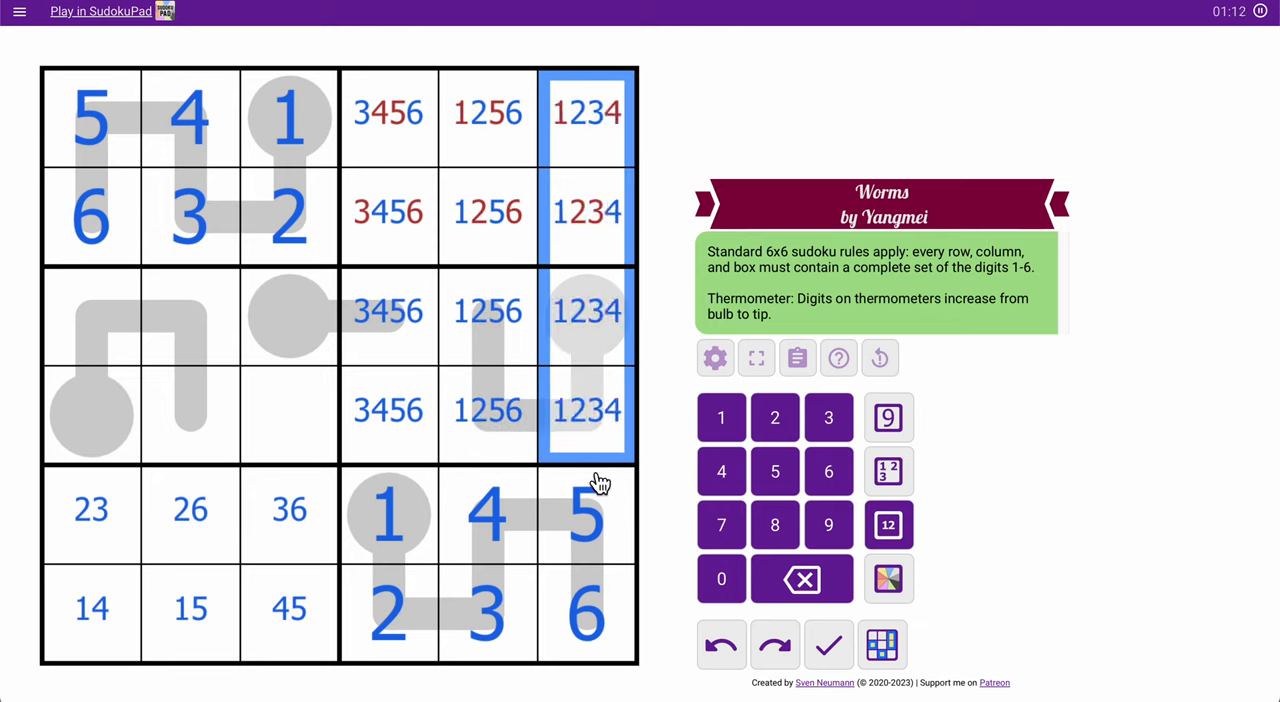
click(388, 112)
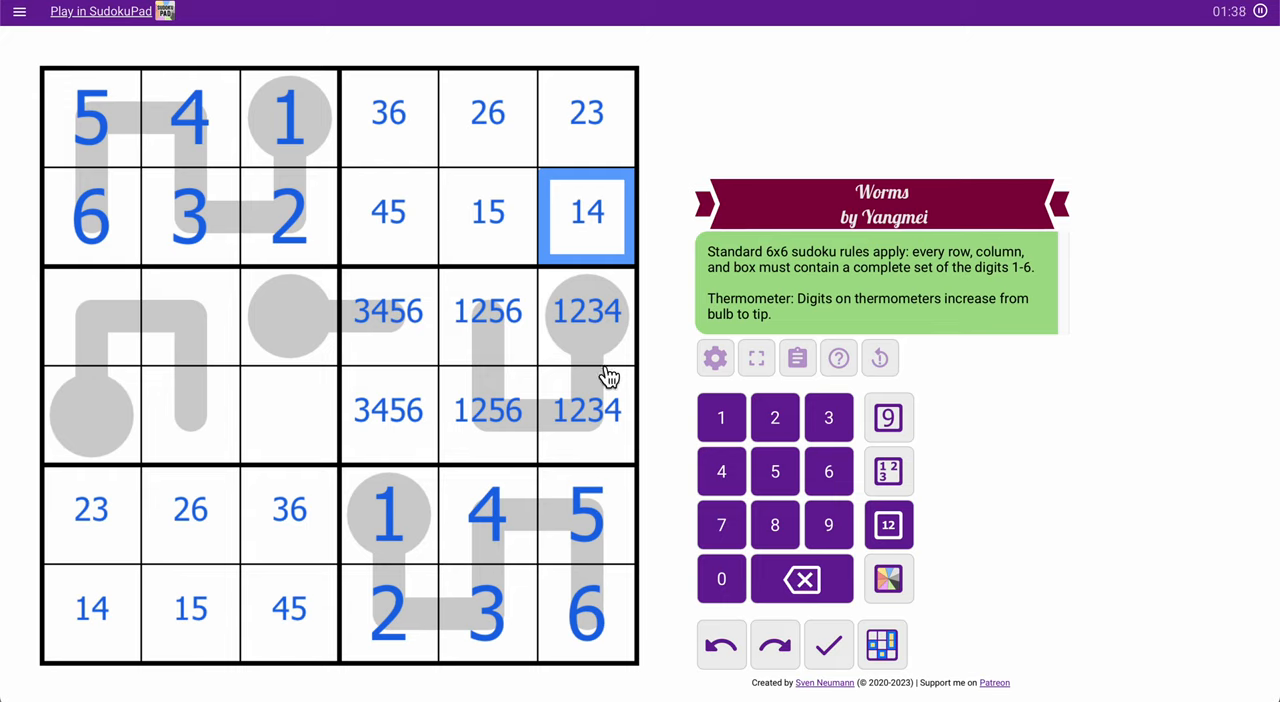
- Narrow candidates on the fourth-row worm cells and pencil 12 in the middle-right box
click(586, 312)
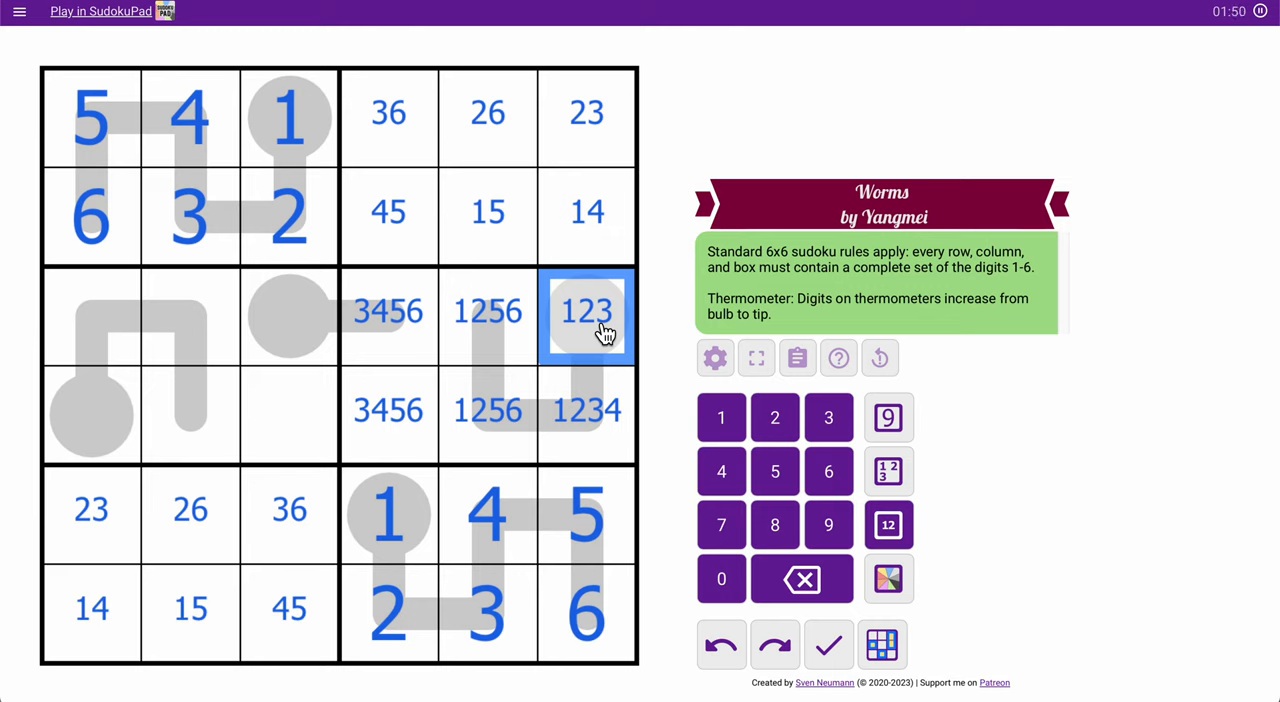
click(488, 410)
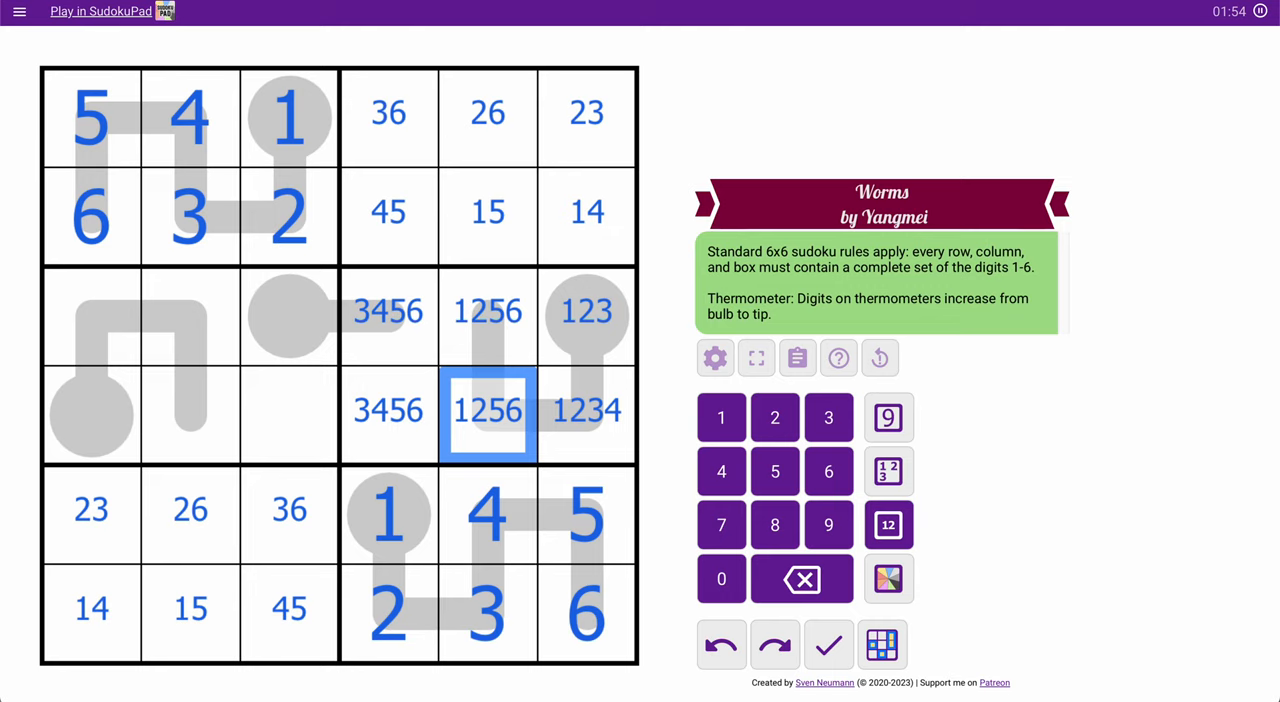
click(584, 412)
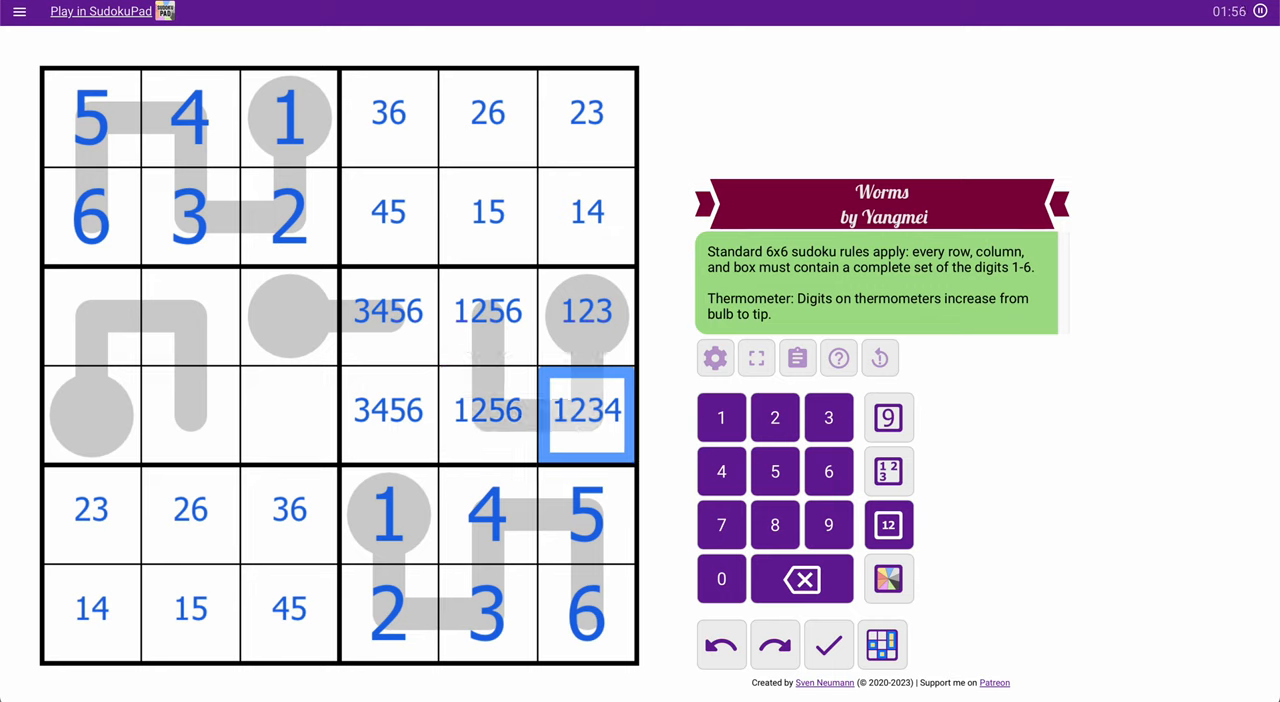
click(488, 410)
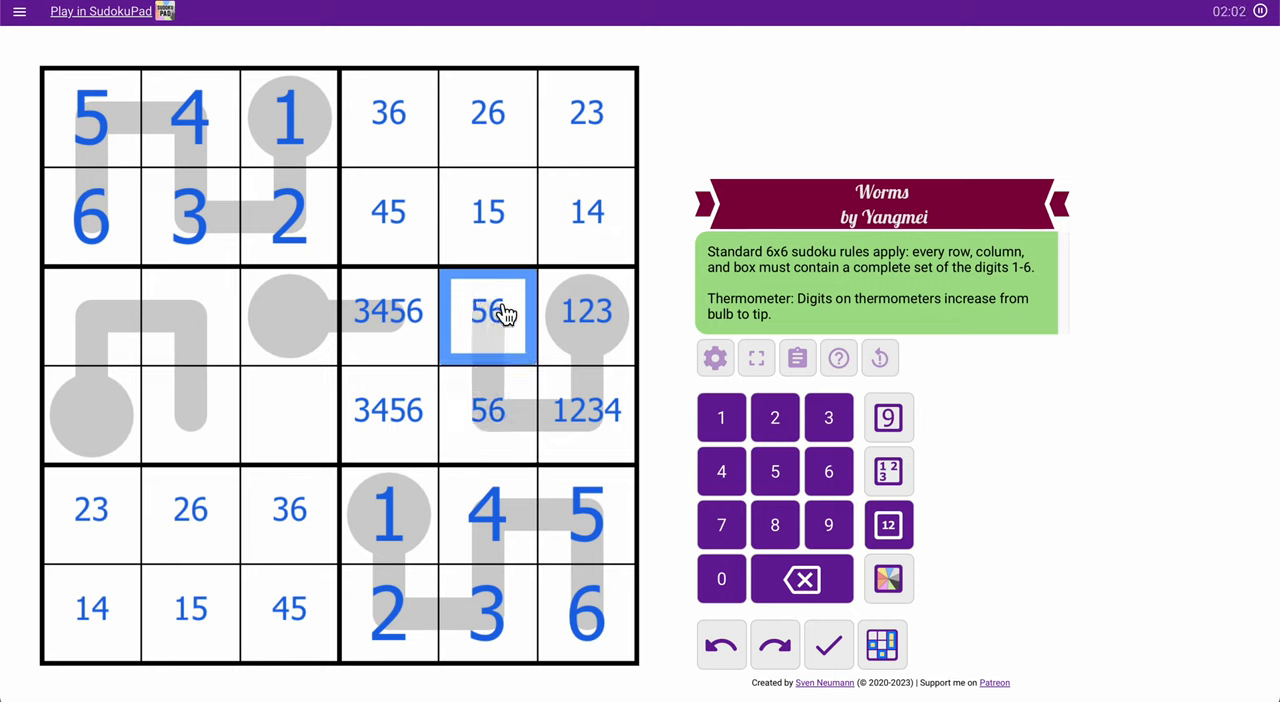
click(488, 410)
text(1)
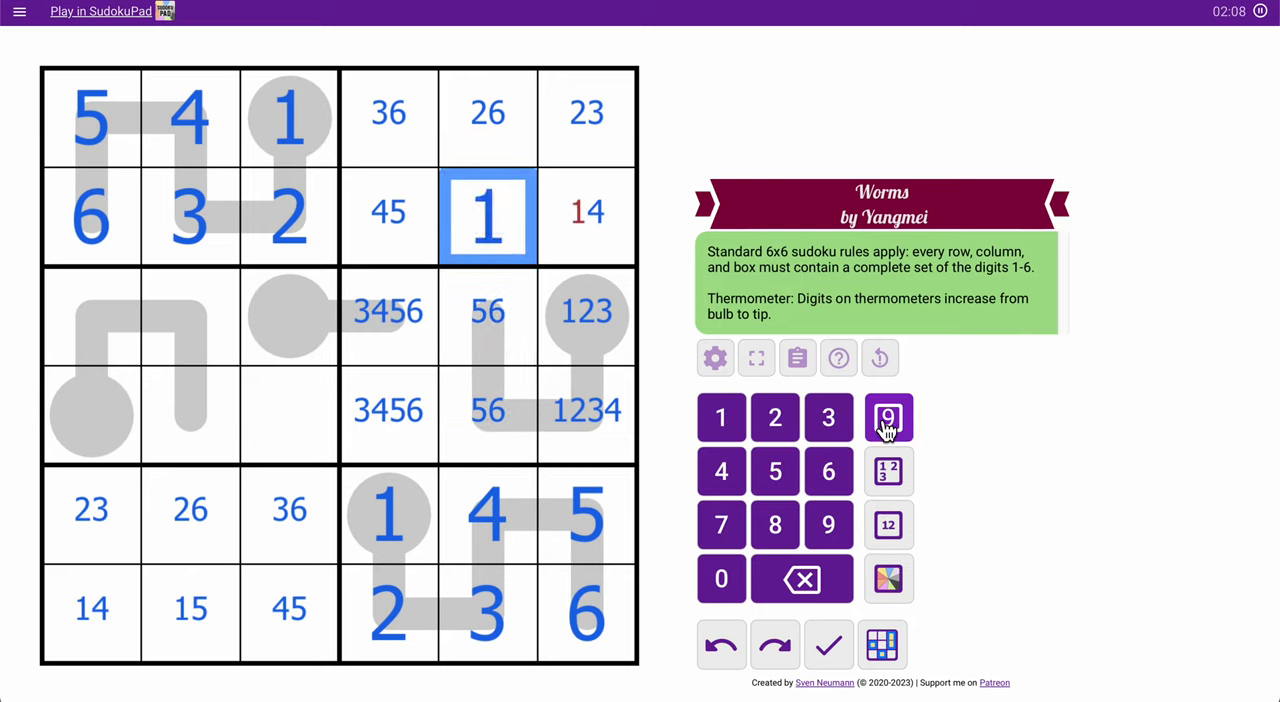
- Place 2, 3 / 1, 4 in the top-right box and 1, 5, 2 on the lower-right thermometers
click(488, 112)
text(2)
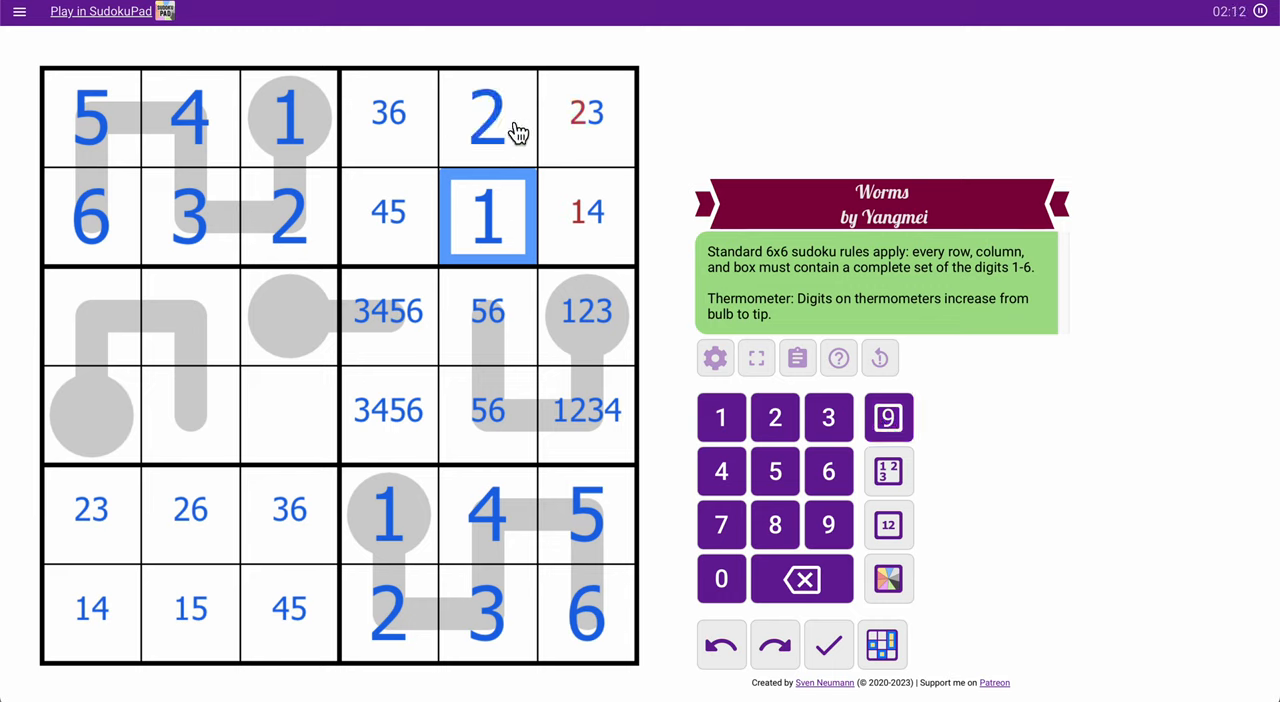
click(588, 212)
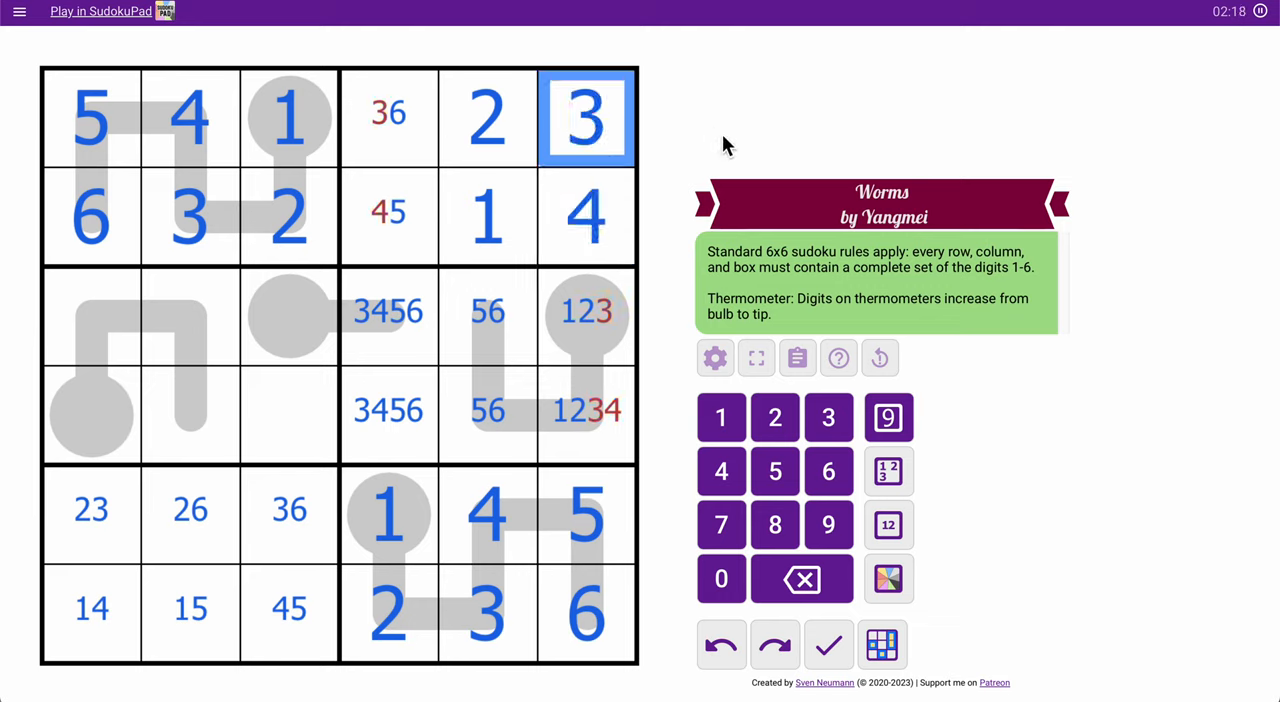
click(588, 424)
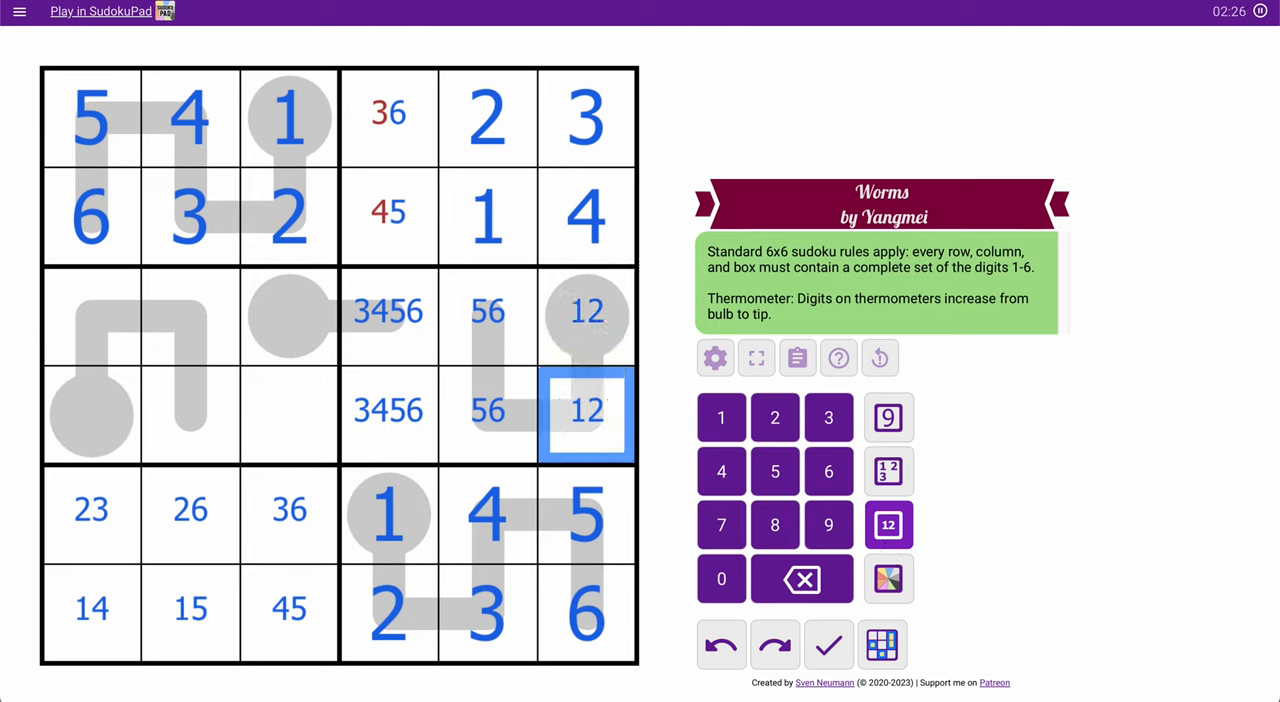
mouse_move(588, 440)
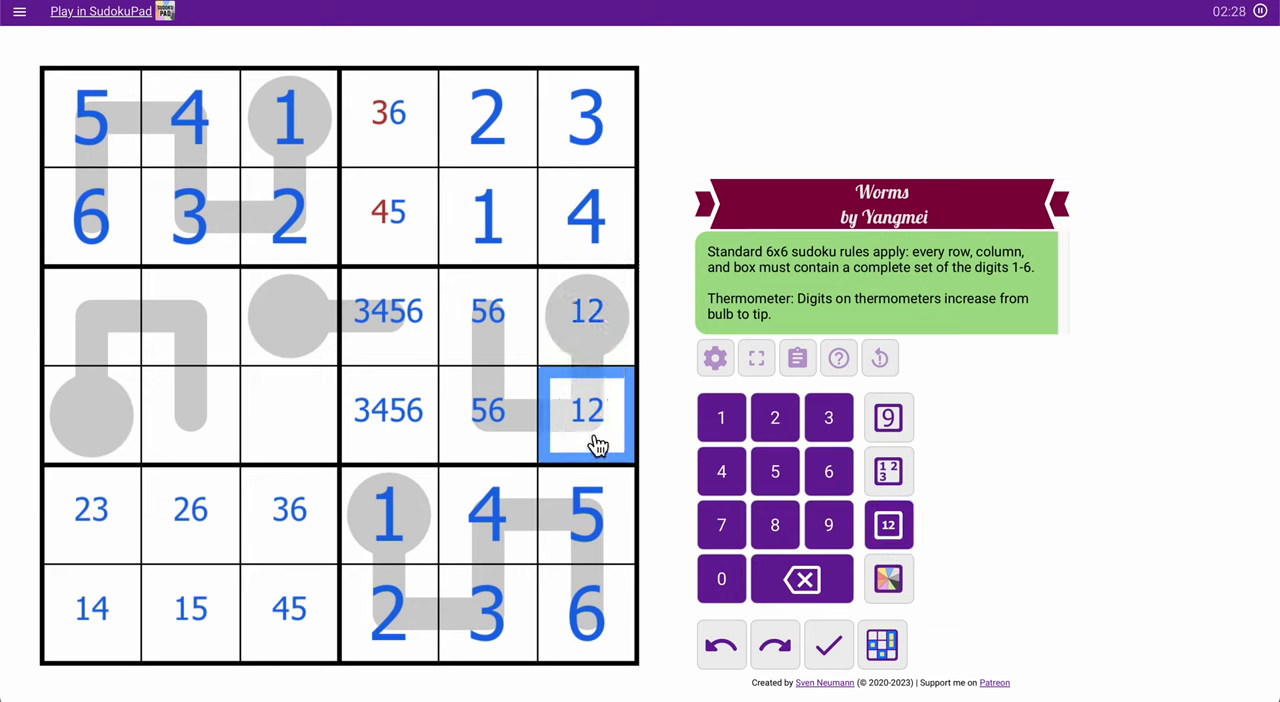
click(586, 316)
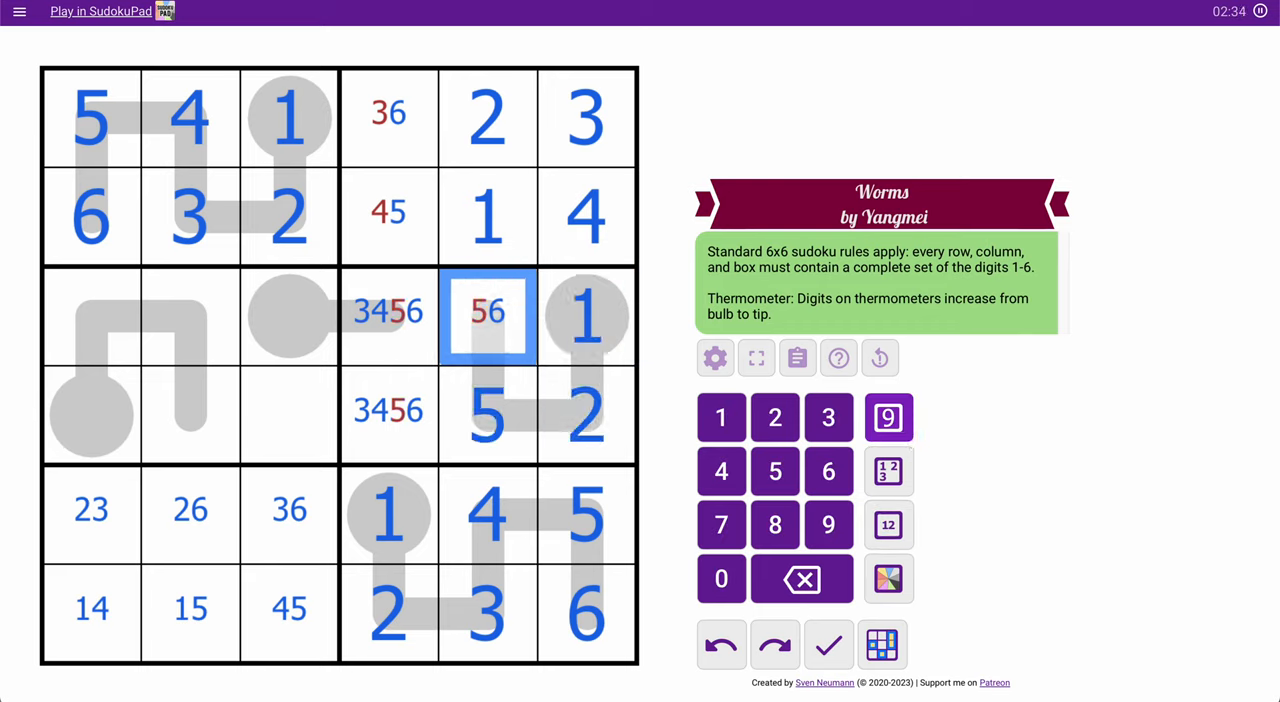
- Place 6 and 5 atop column 4, 6 in r3c5, leaving 3/4 marks below in column 4
click(828, 470)
text(5)
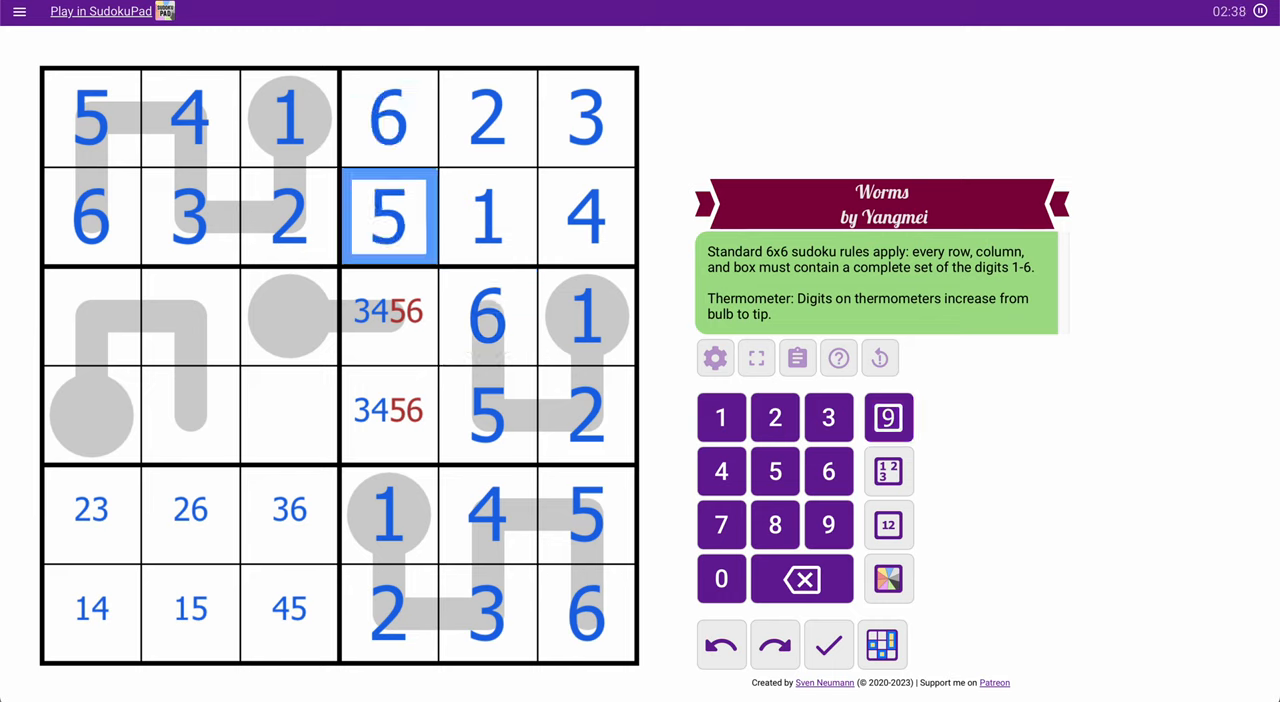
click(388, 412)
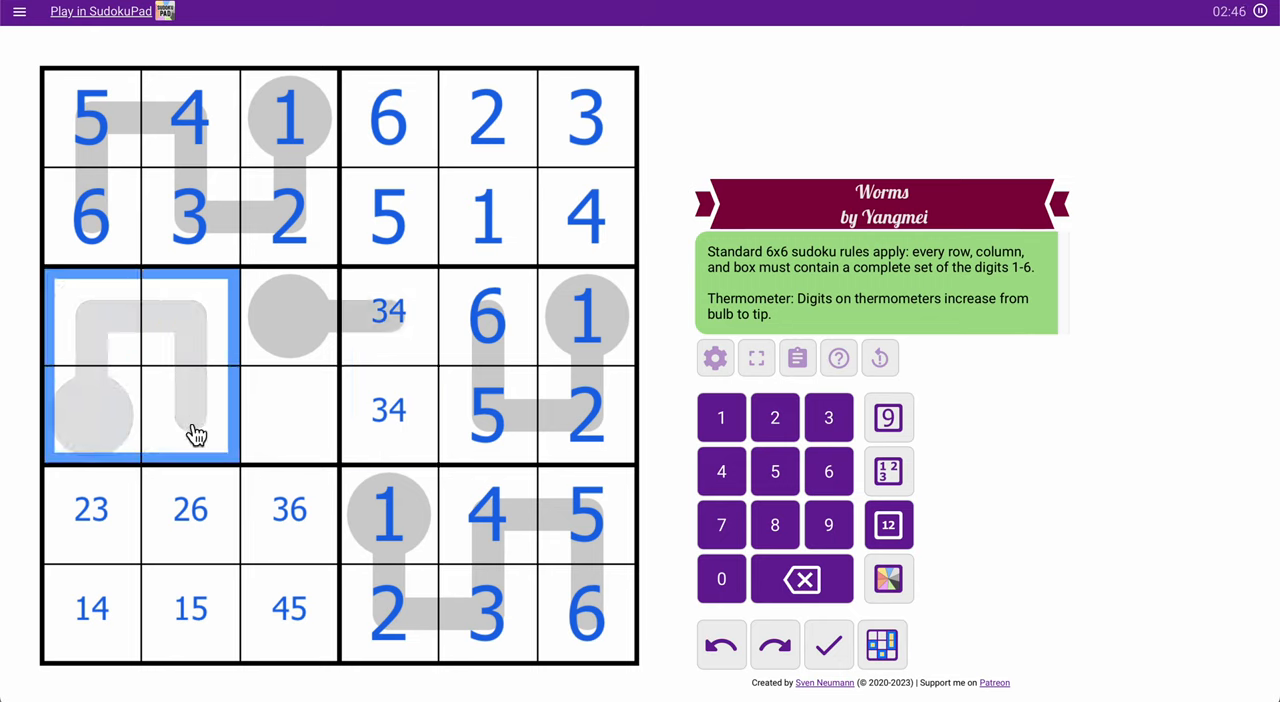
- Pencil the left thermometer cells and place 5 and 6 in column 2 of rows 3–4
click(90, 432)
text(123)
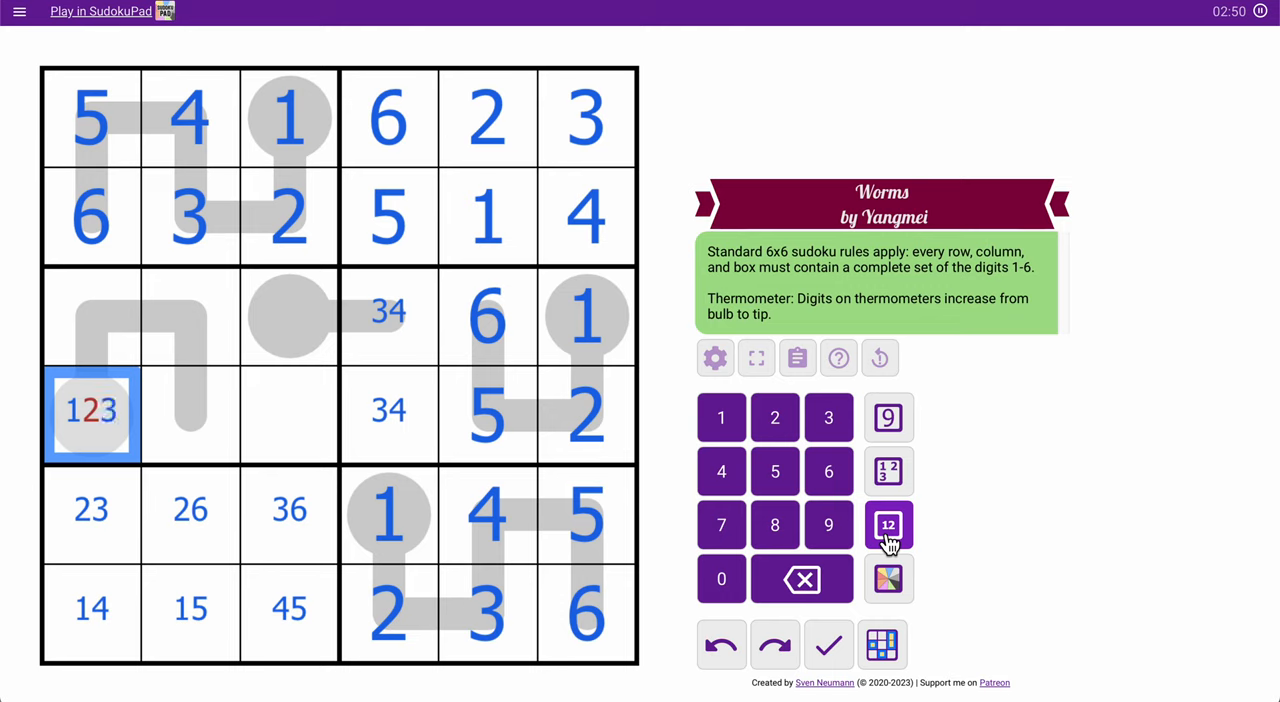
click(190, 316)
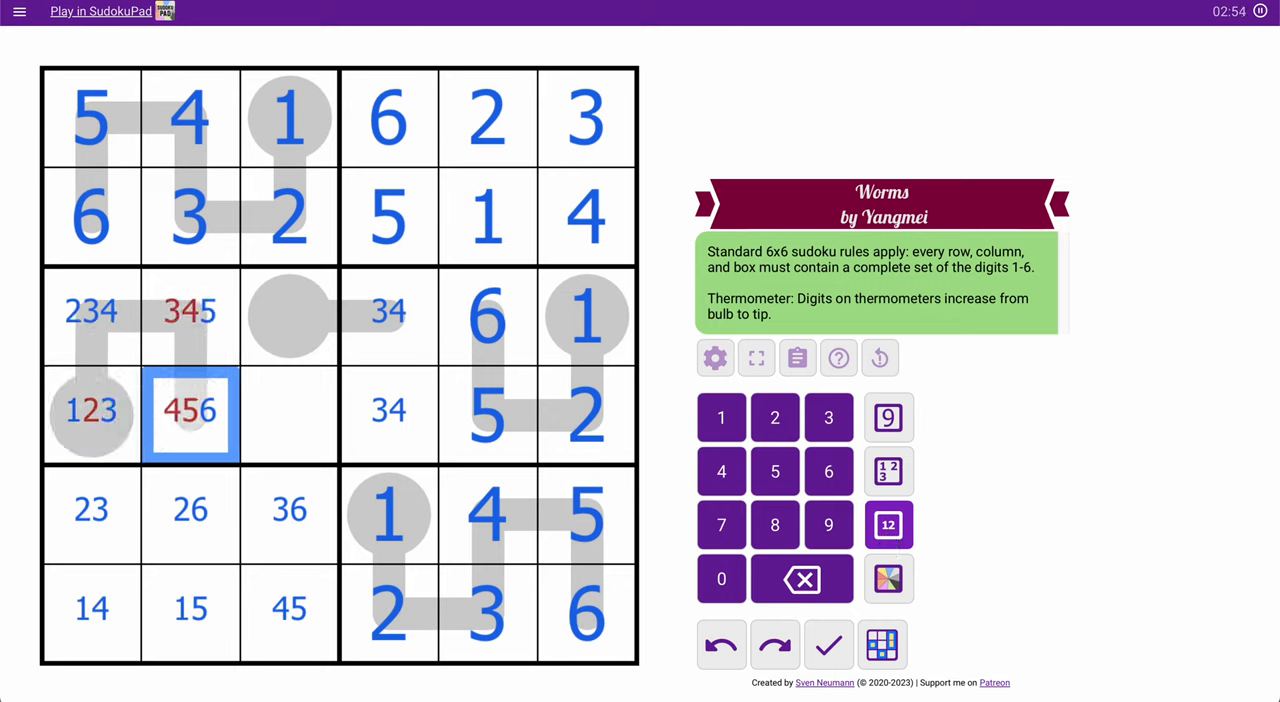
click(188, 316)
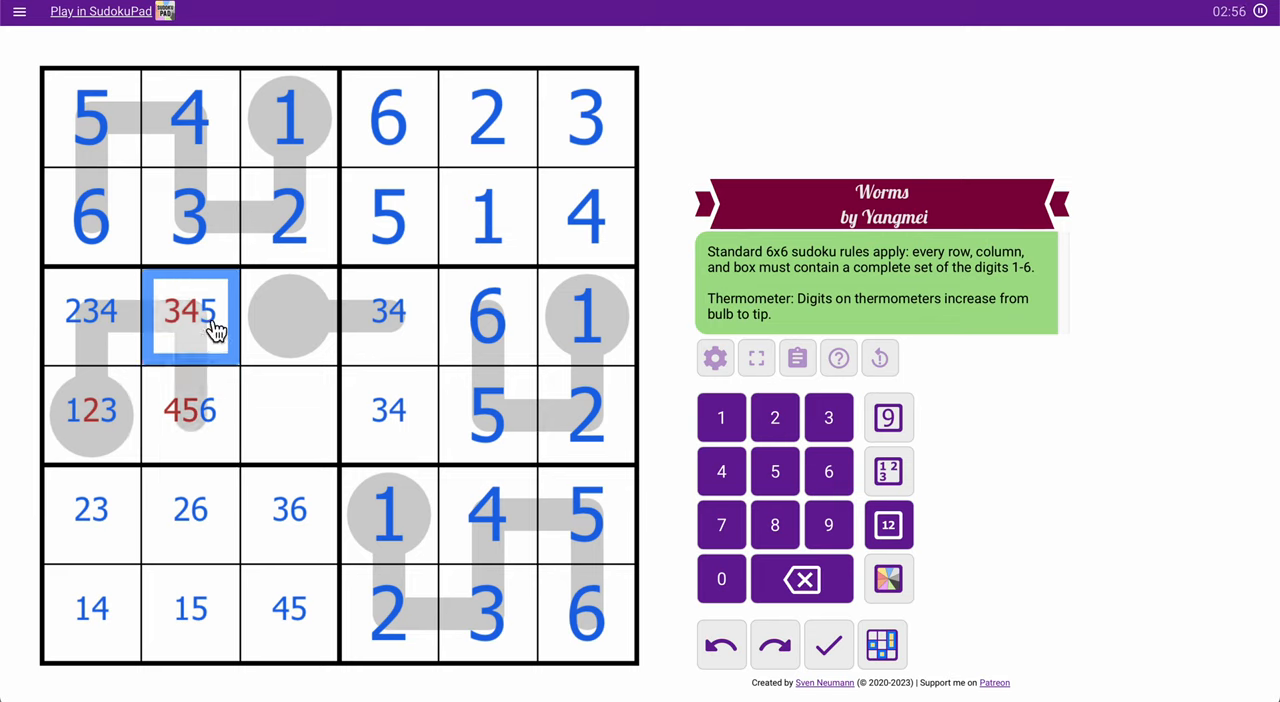
click(188, 412)
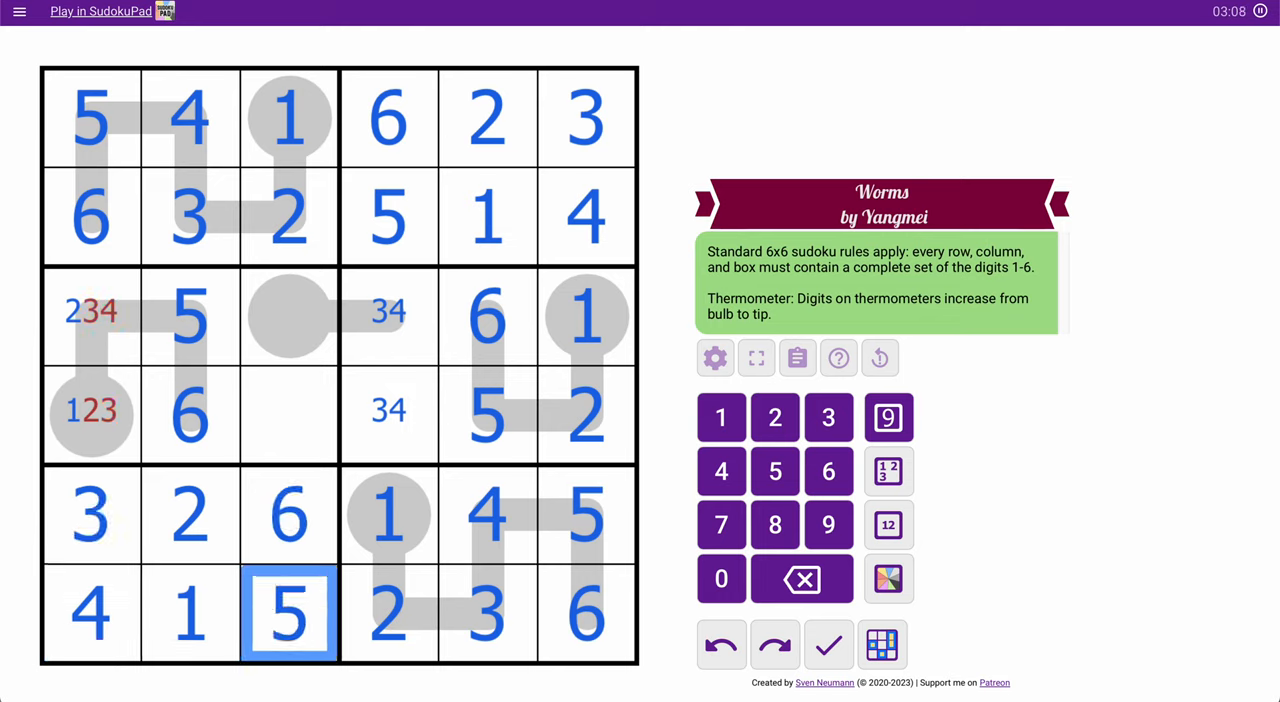
- Place 2 and 1 in column 1, then fill the bottom-left box 3, 2, 6 / 4, 1, 5
click(90, 316)
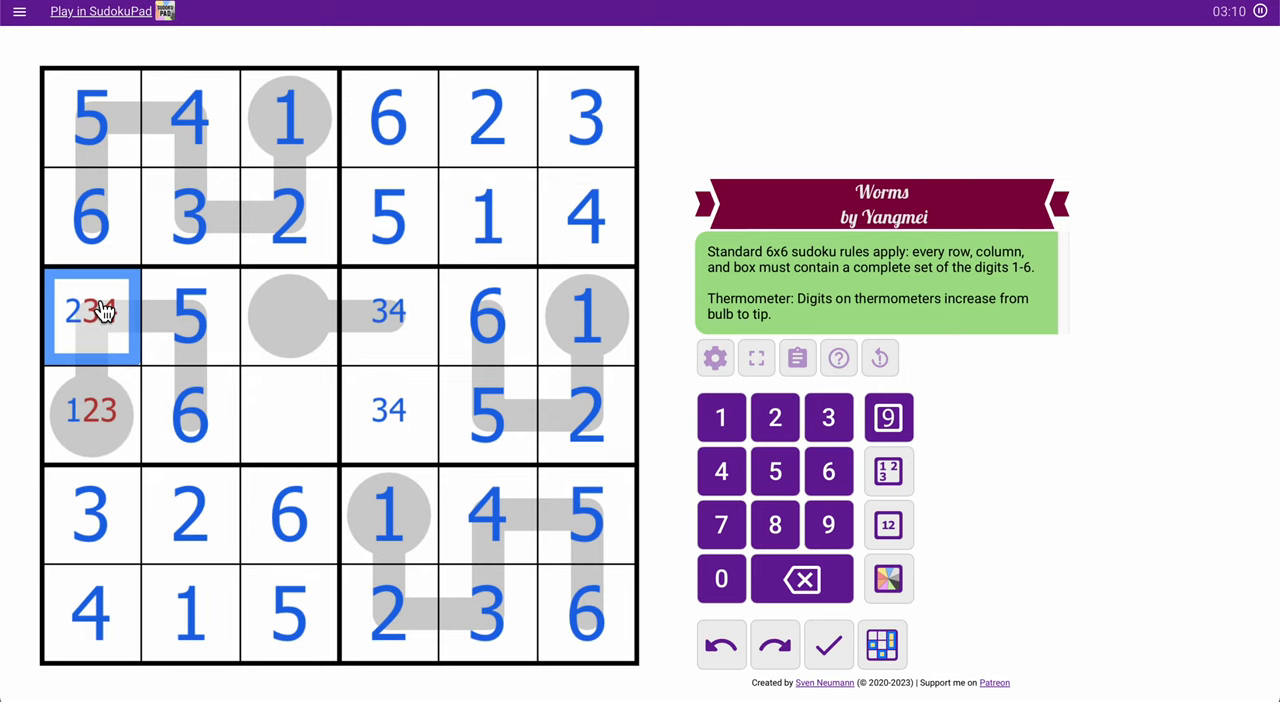
click(92, 412)
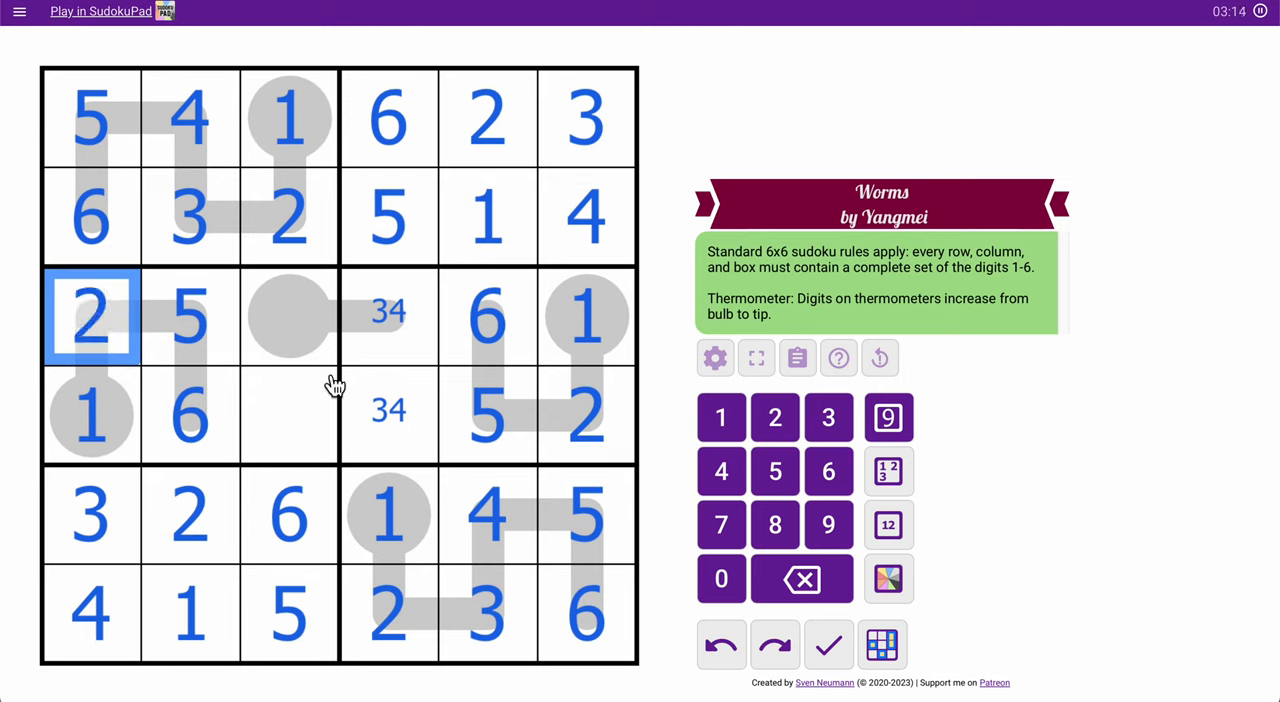
mouse_move(340, 360)
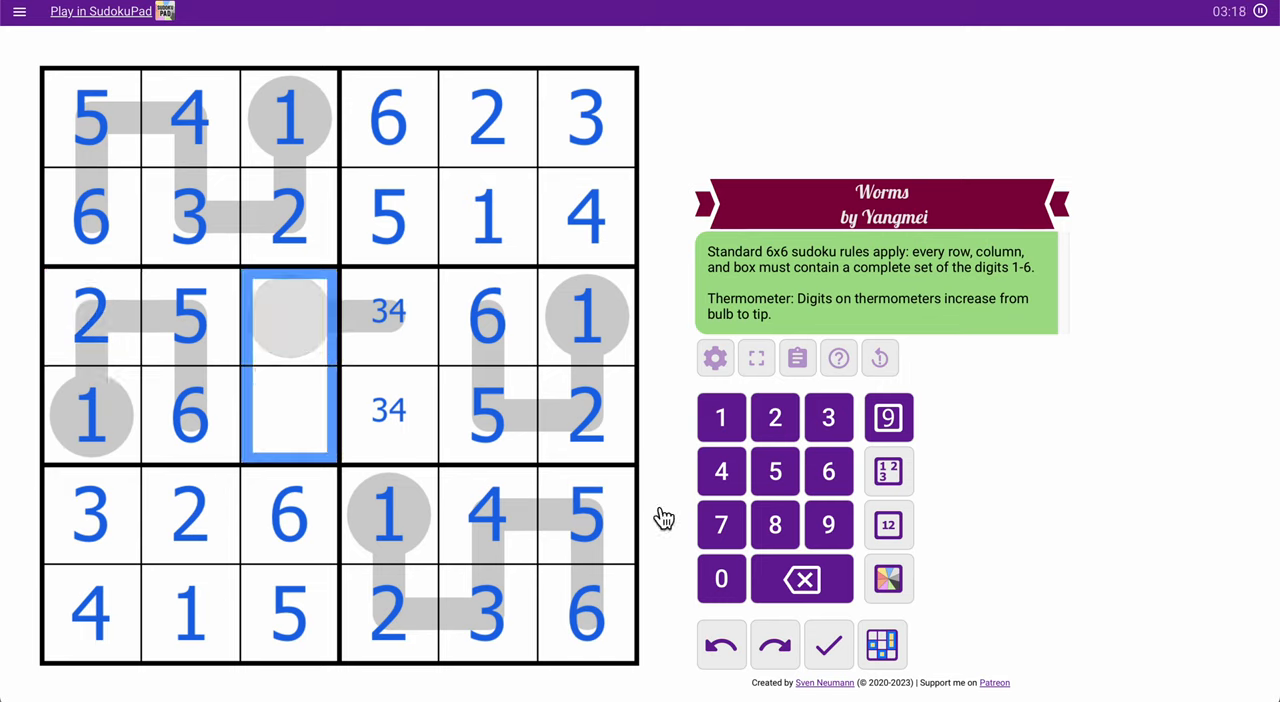
mouse_move(916, 532)
text(34)
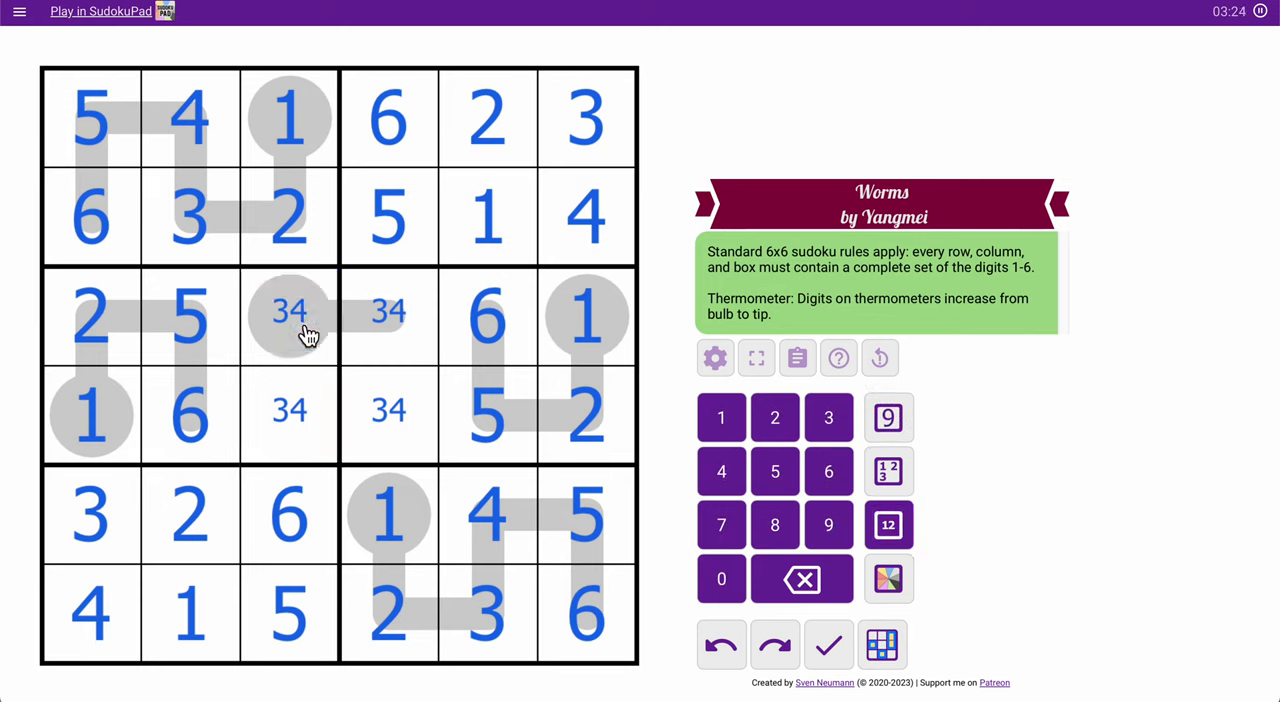
- Place the final 3 and 4 in column 3, solving the puzzle in 3:30
click(288, 316)
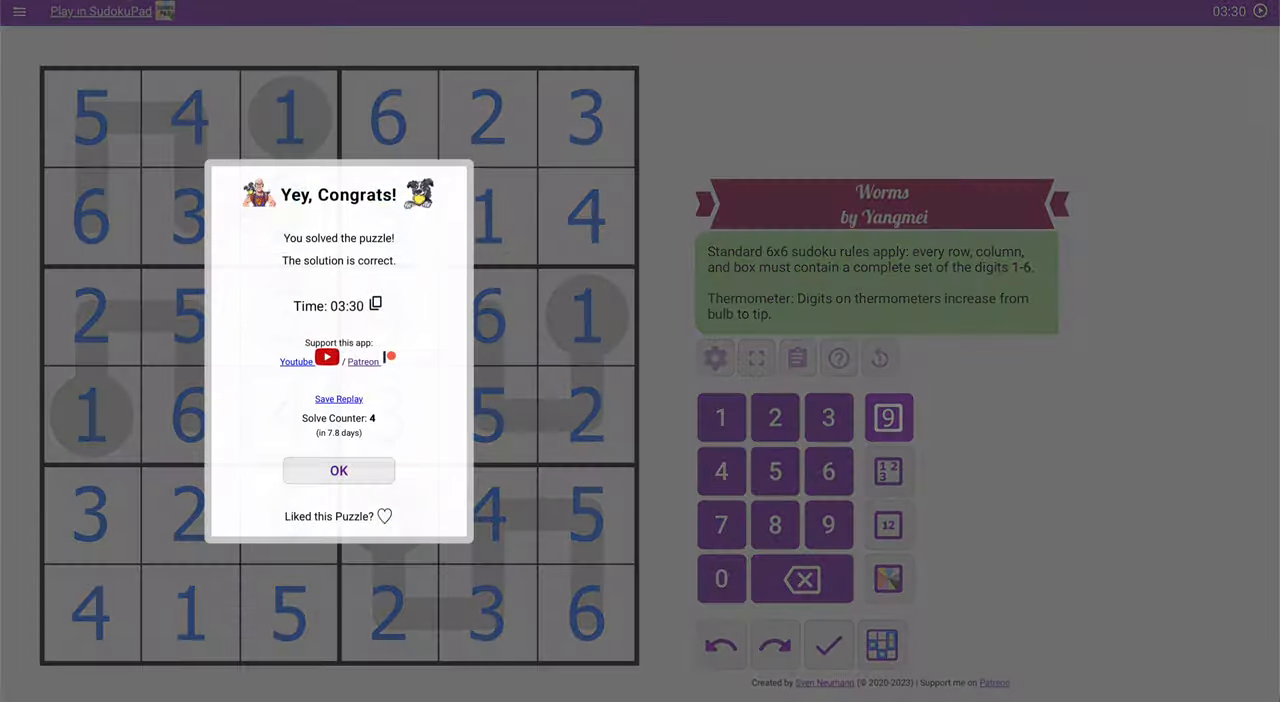
mouse_move(340, 470)
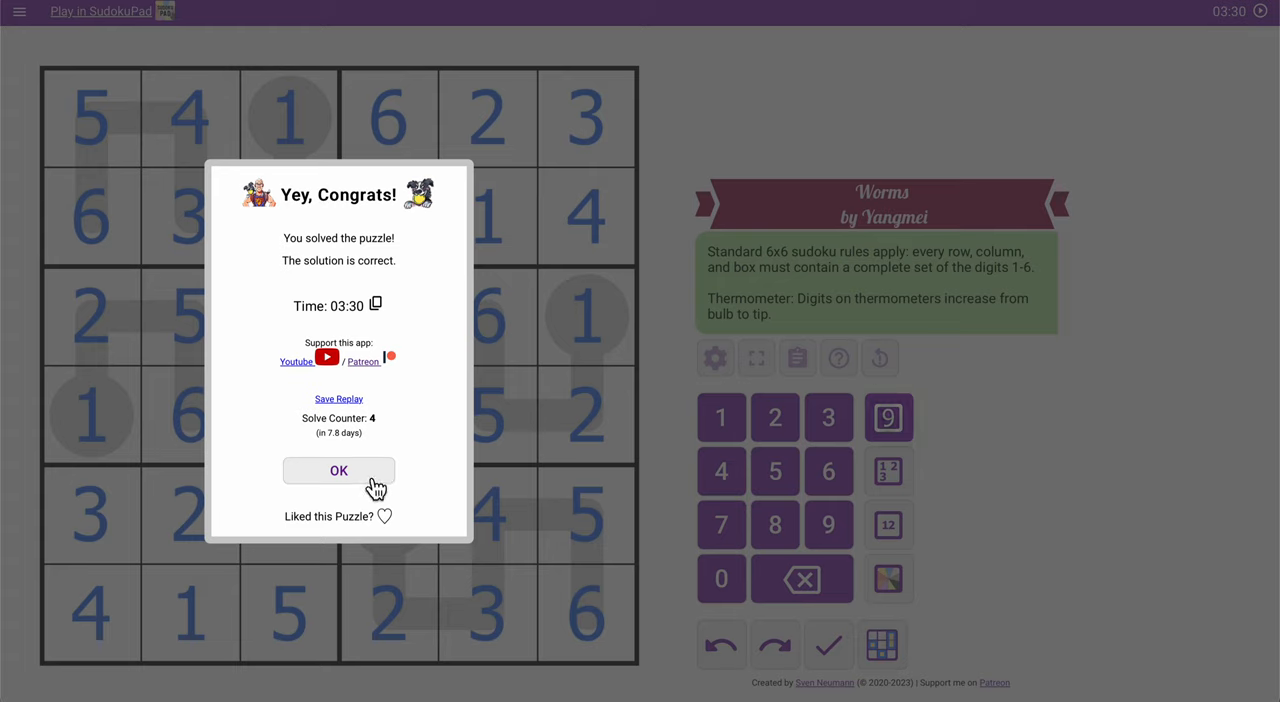